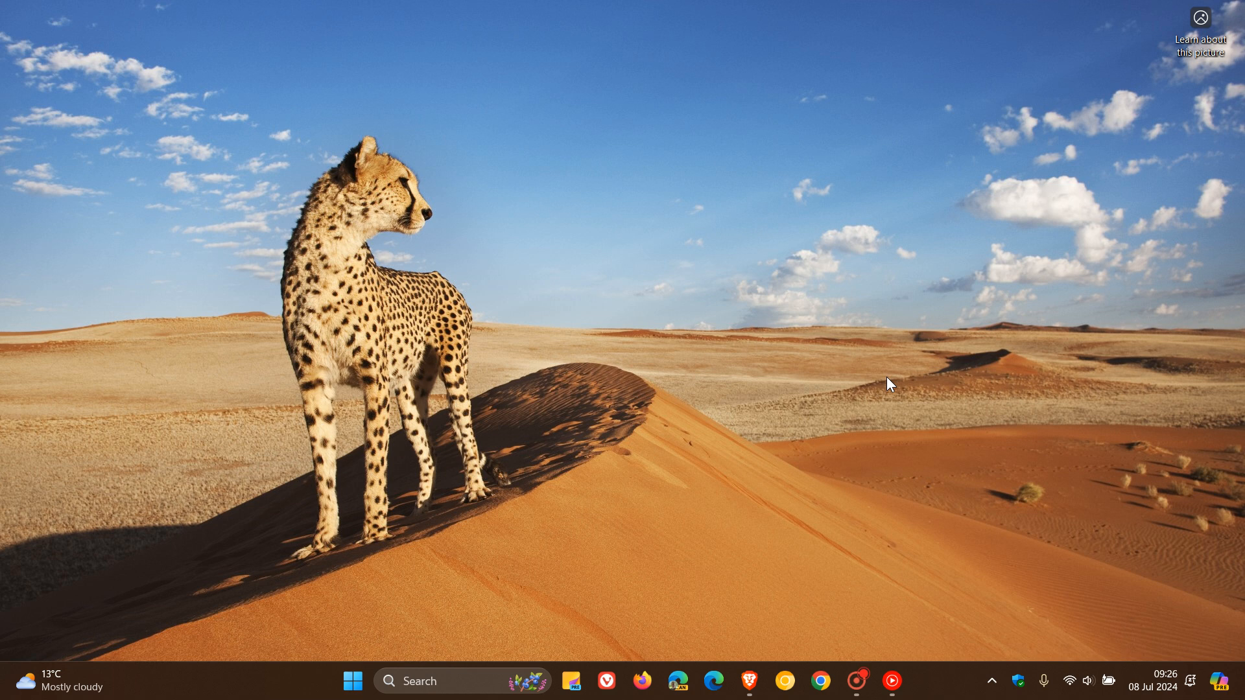
pyautogui.moveTo(748, 681)
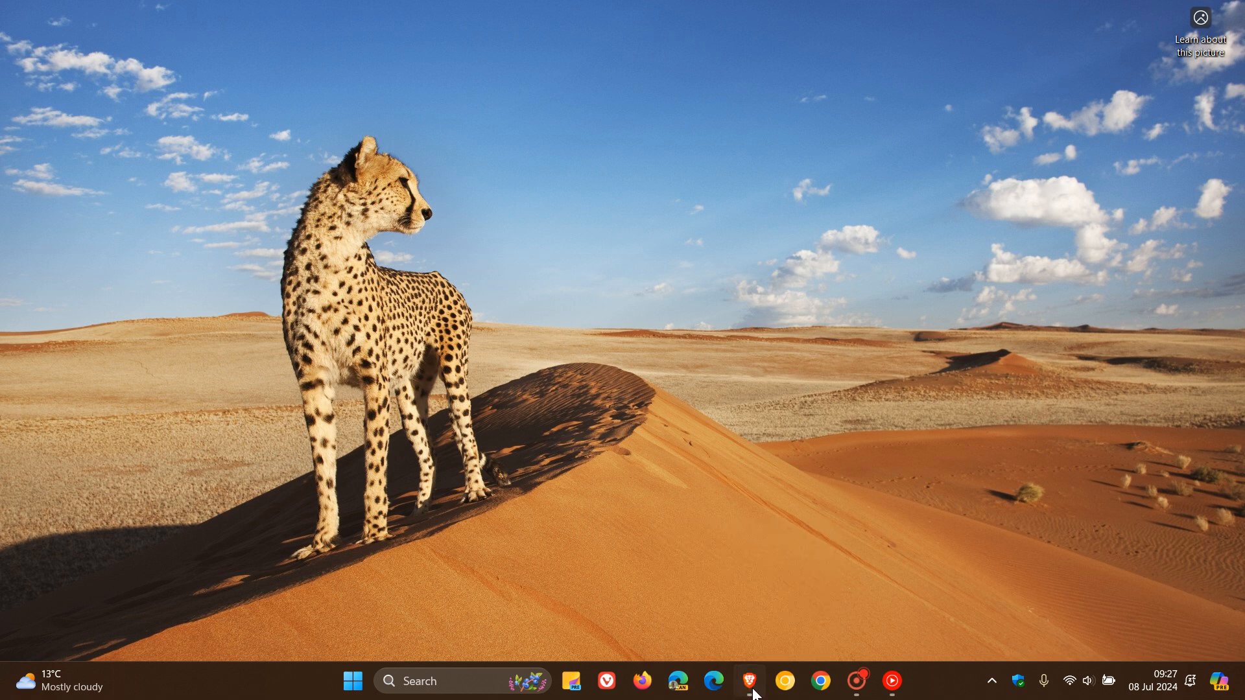
# Bring the support article forward and scroll to its local-account sections.
pyautogui.click(749, 681)
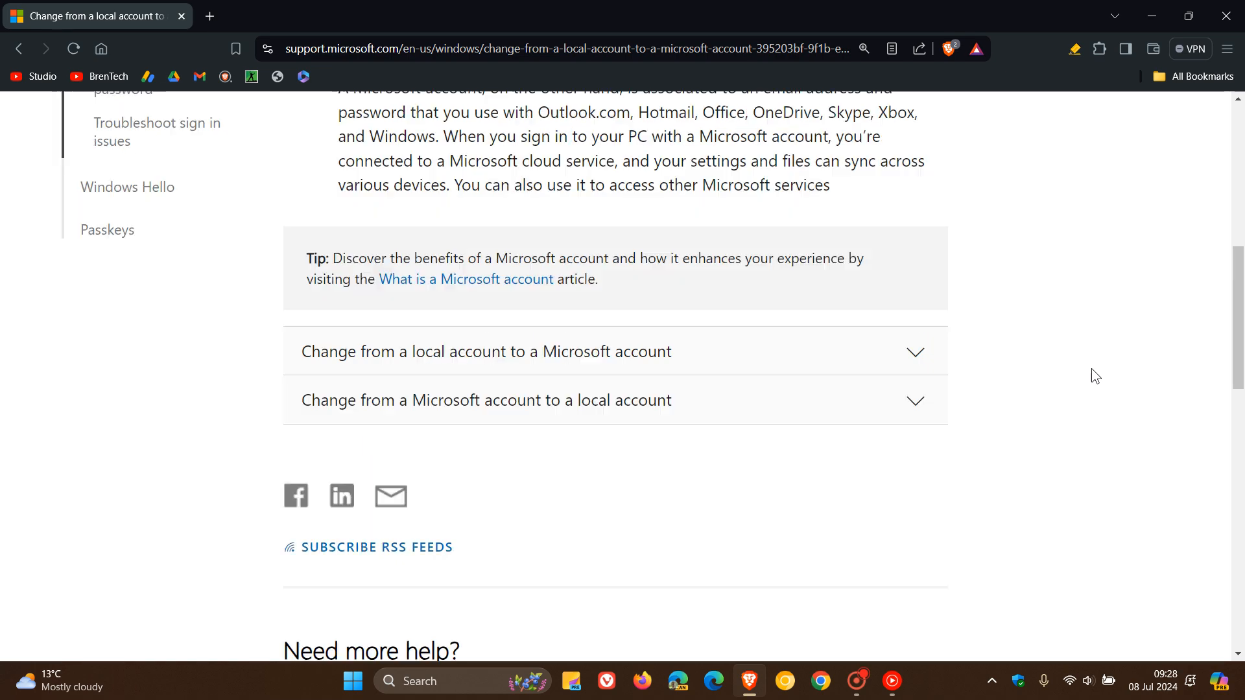
pyautogui.scroll(3)
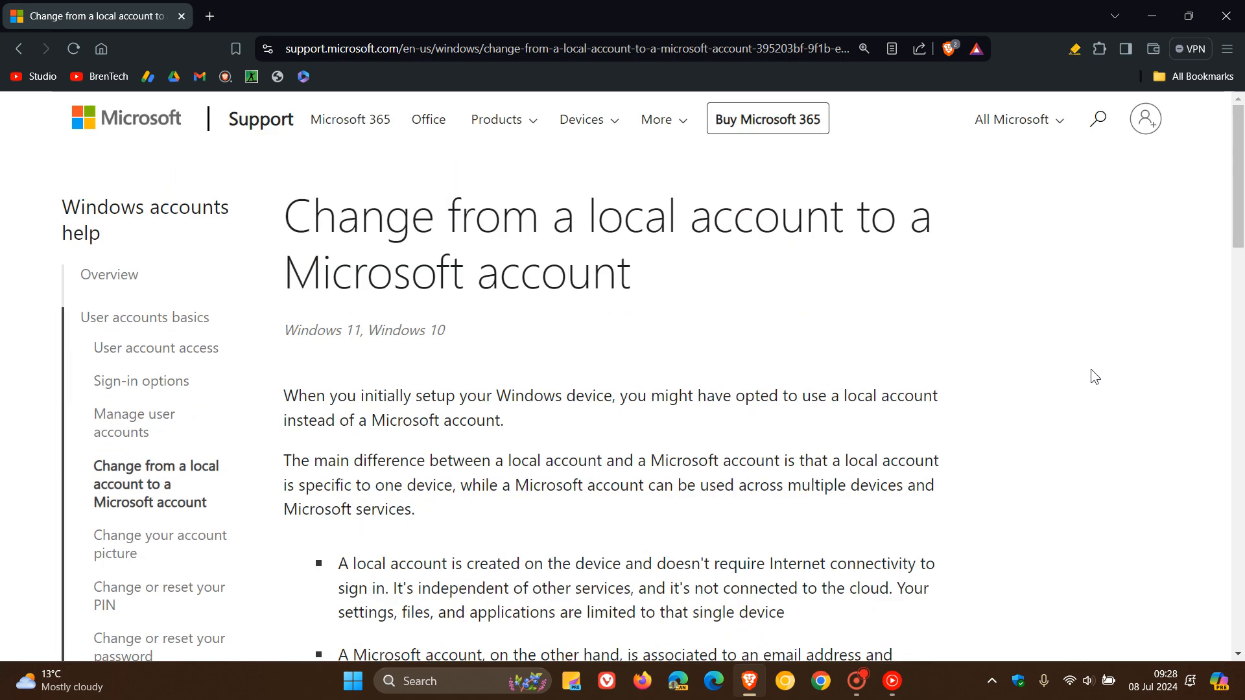
pyautogui.scroll(-3)
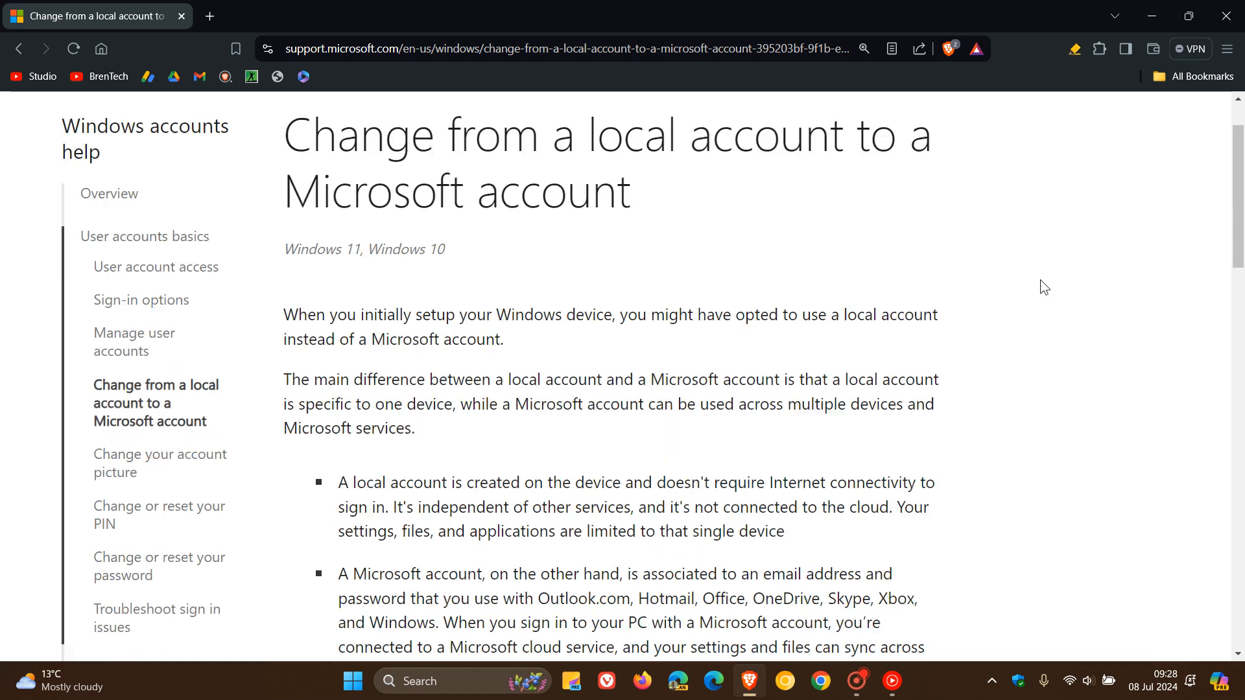
pyautogui.scroll(-3)
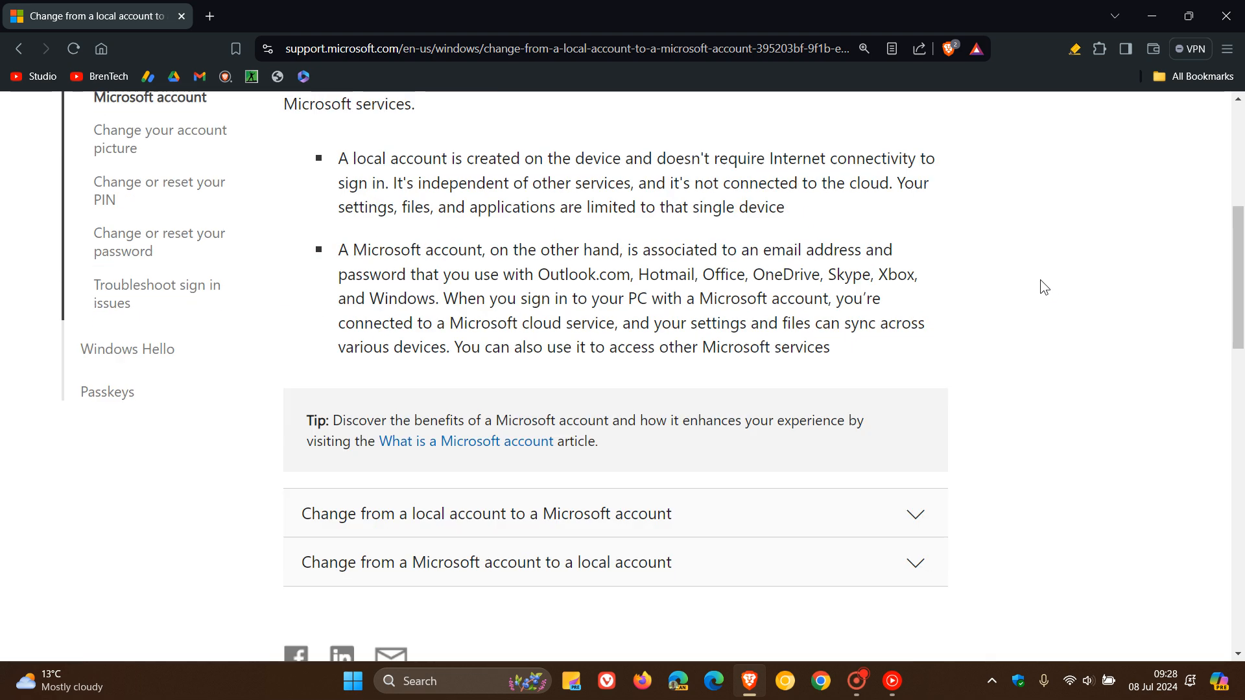
pyautogui.scroll(-3)
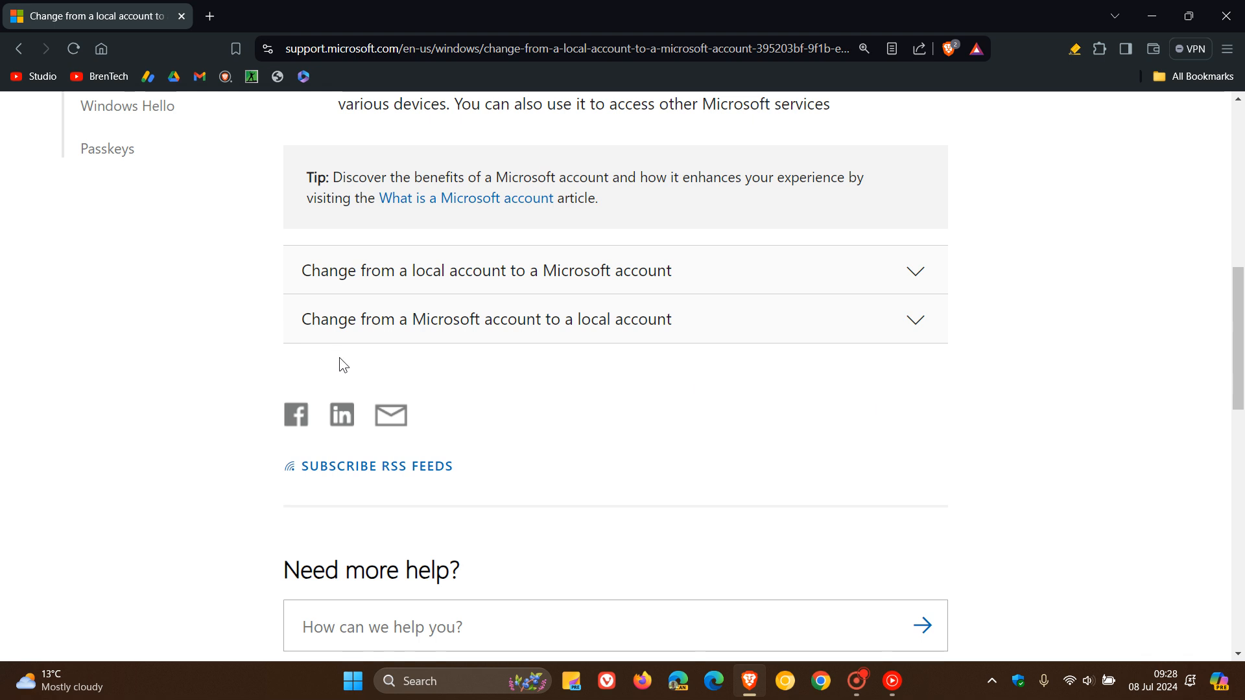
pyautogui.moveTo(537, 350)
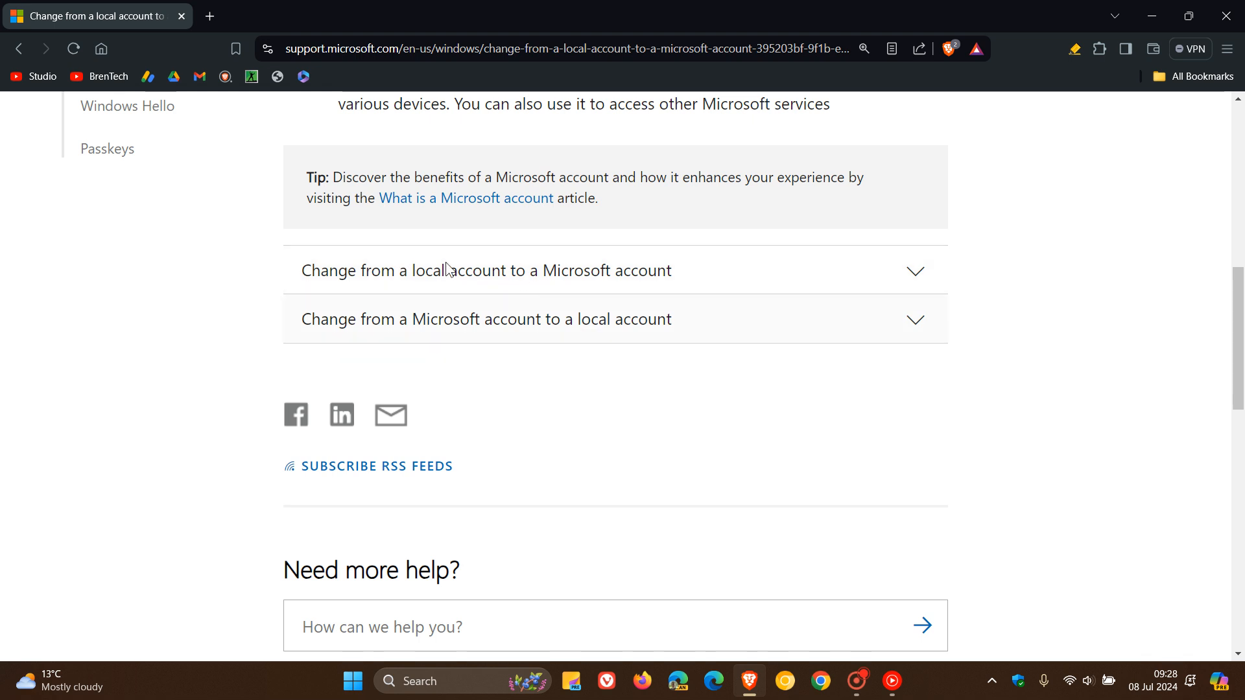
pyautogui.moveTo(541, 262)
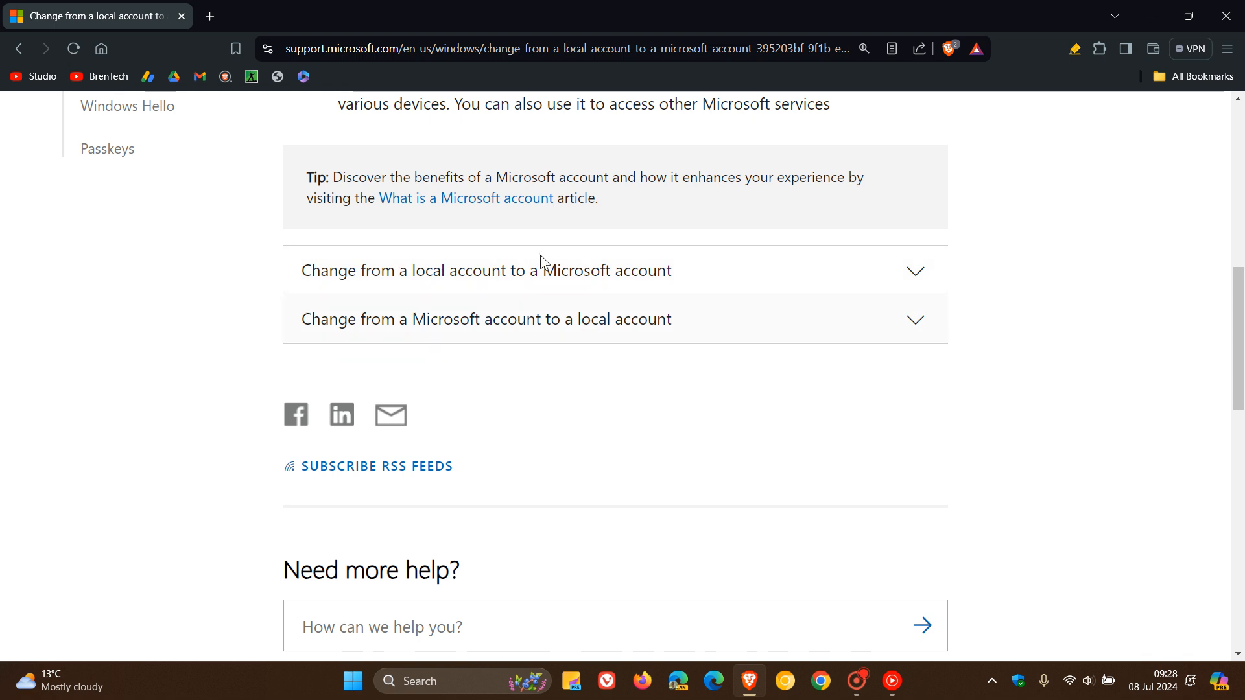
pyautogui.moveTo(1027, 364)
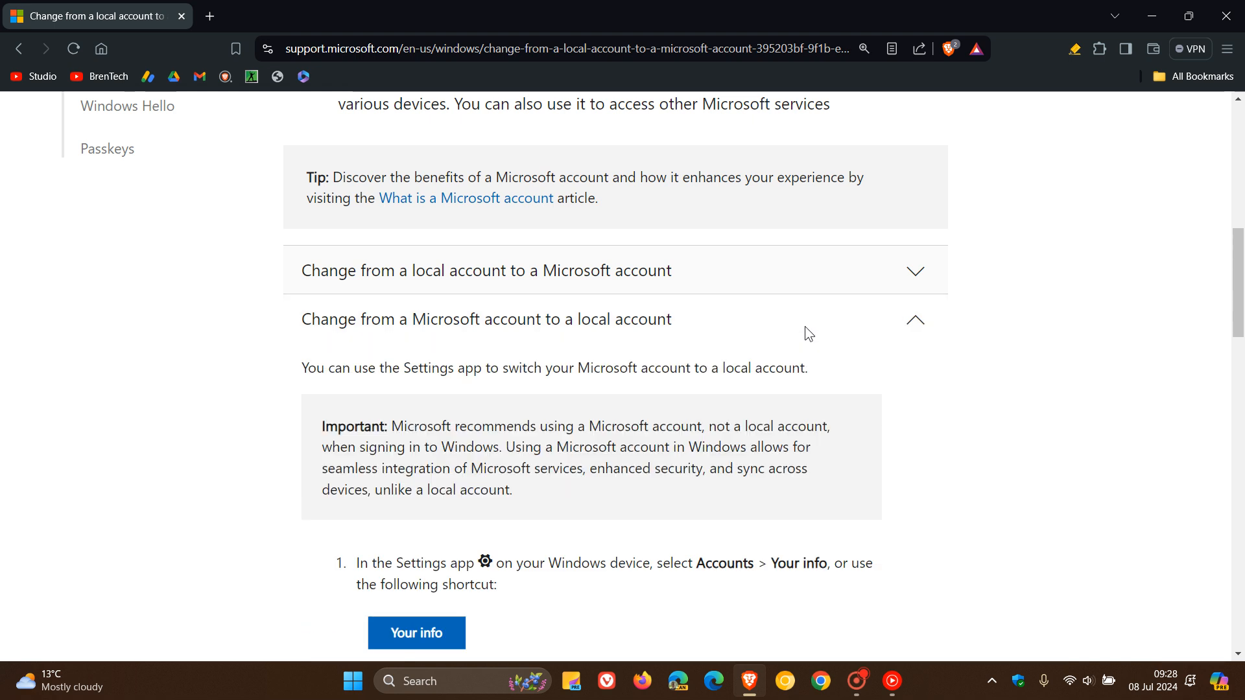
# Scroll the numbered steps for switching to a local account into view.
pyautogui.scroll(-3)
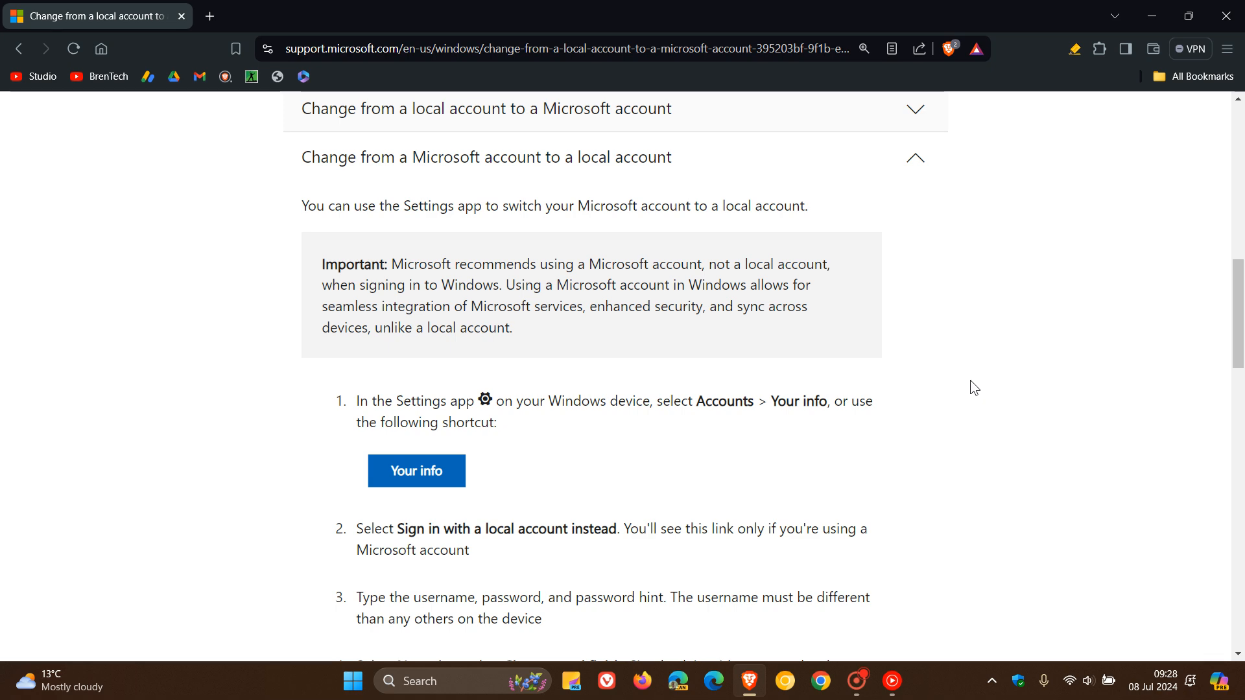
pyautogui.moveTo(1017, 382)
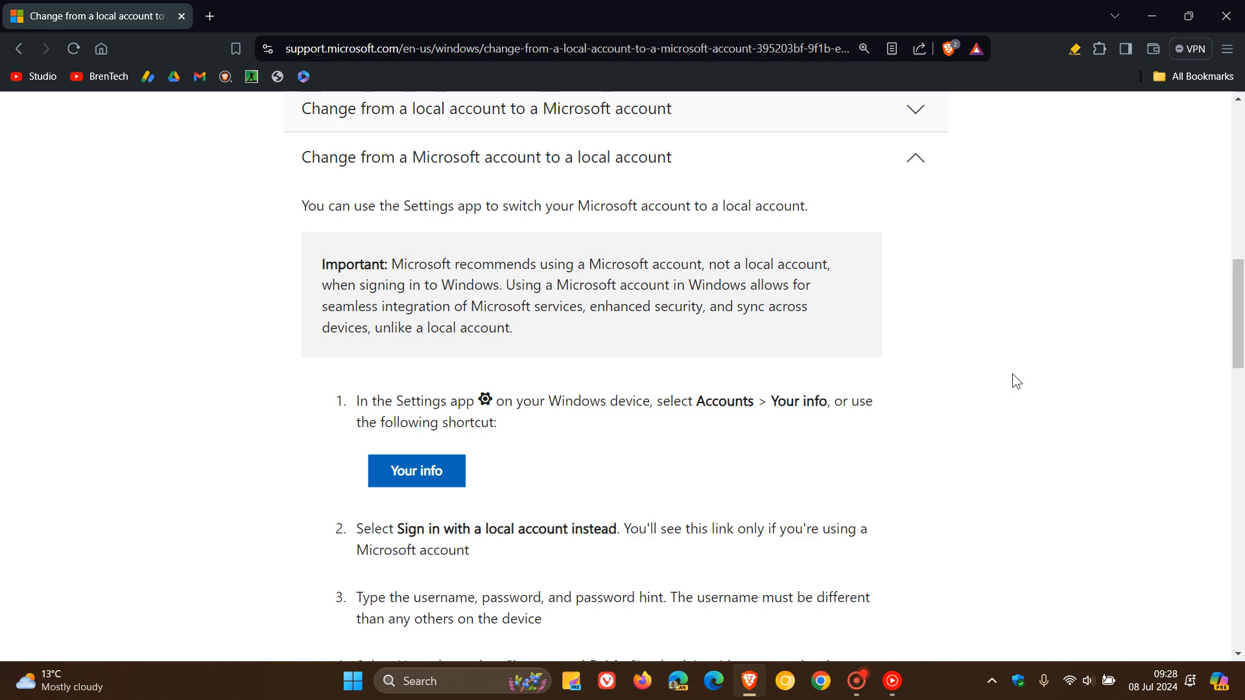
pyautogui.moveTo(982, 399)
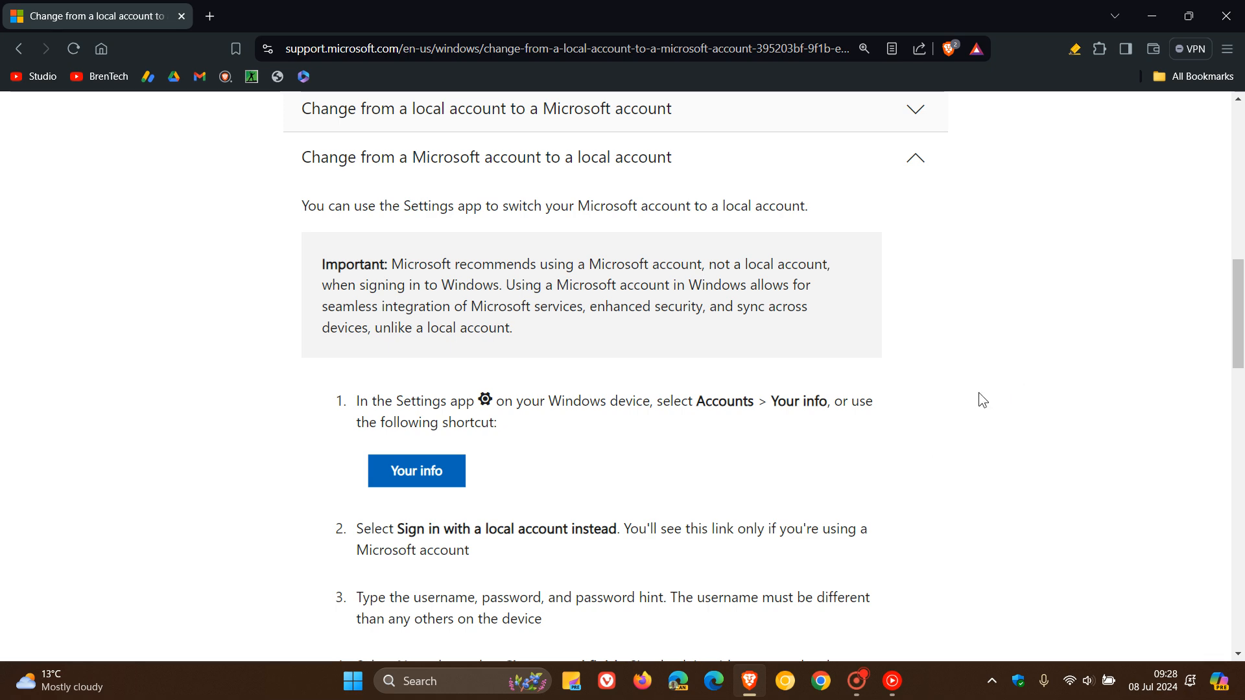
pyautogui.moveTo(1055, 113)
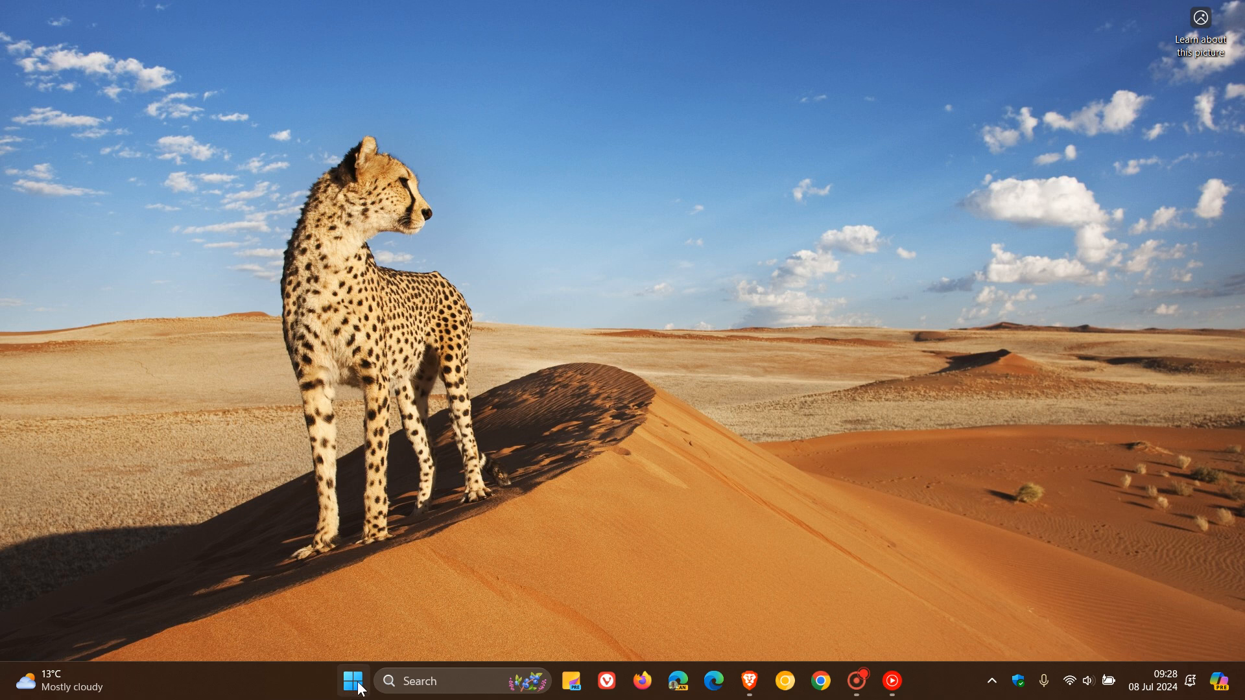
# Launch Settings from Start and go to Accounts > Your info.
pyautogui.click(353, 681)
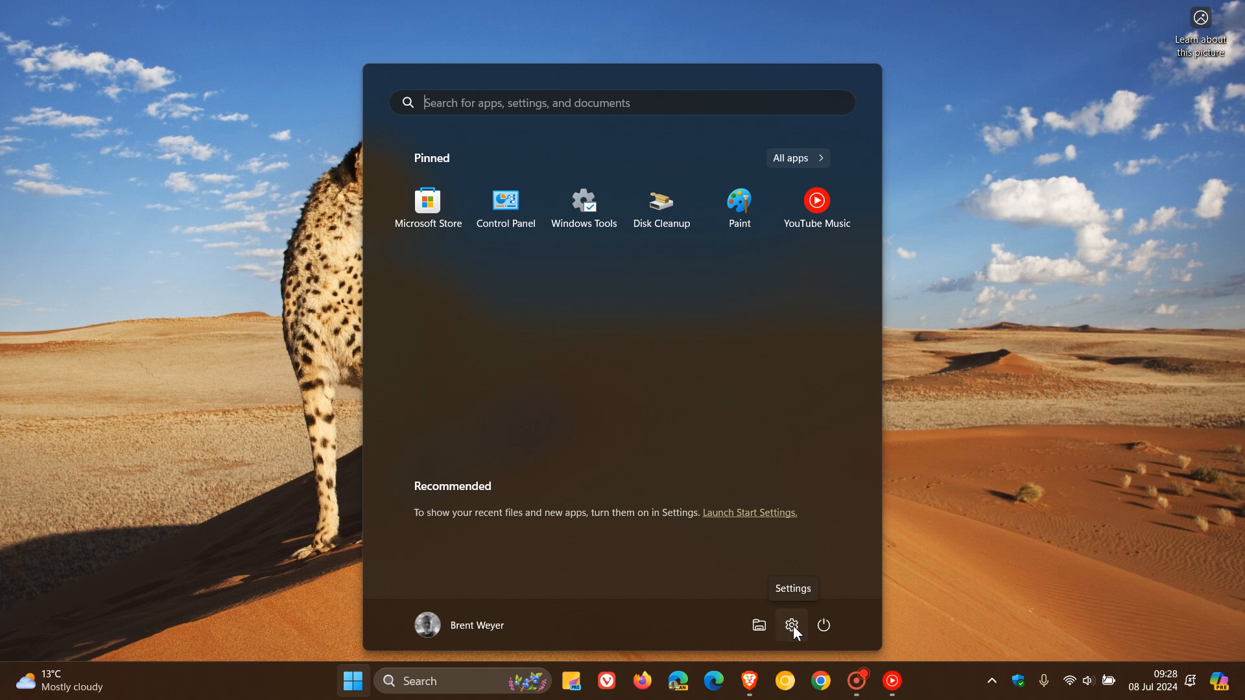
pyautogui.click(791, 625)
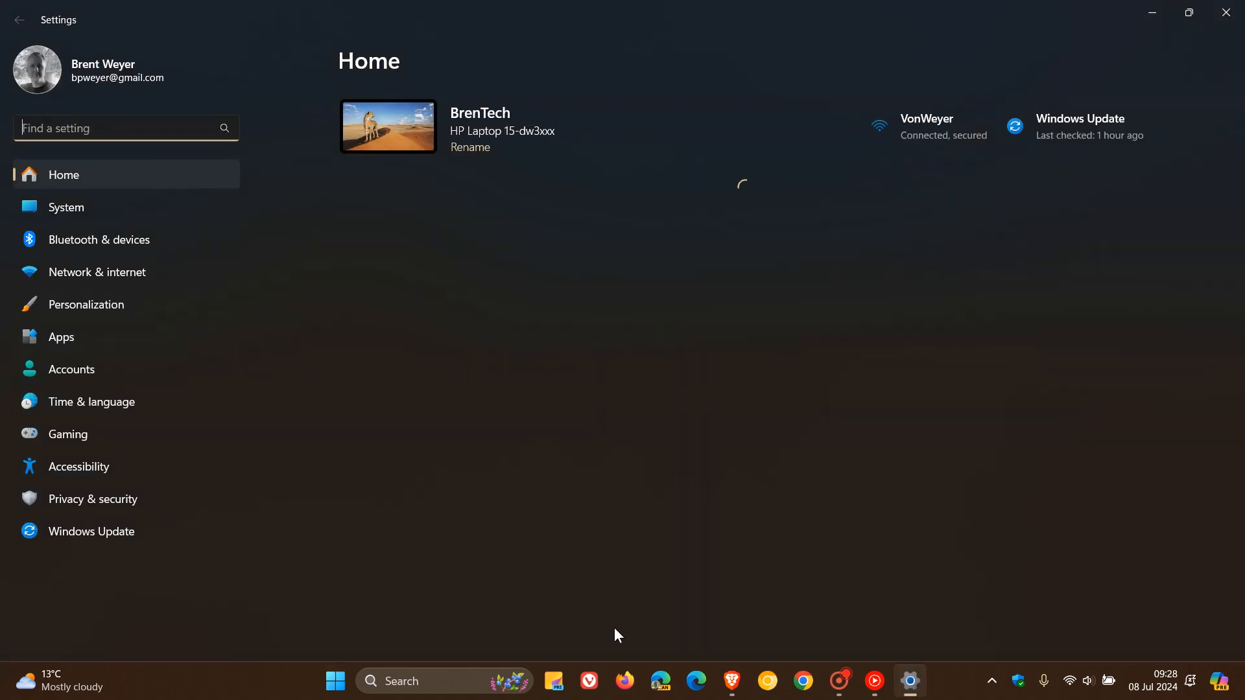
pyautogui.click(71, 370)
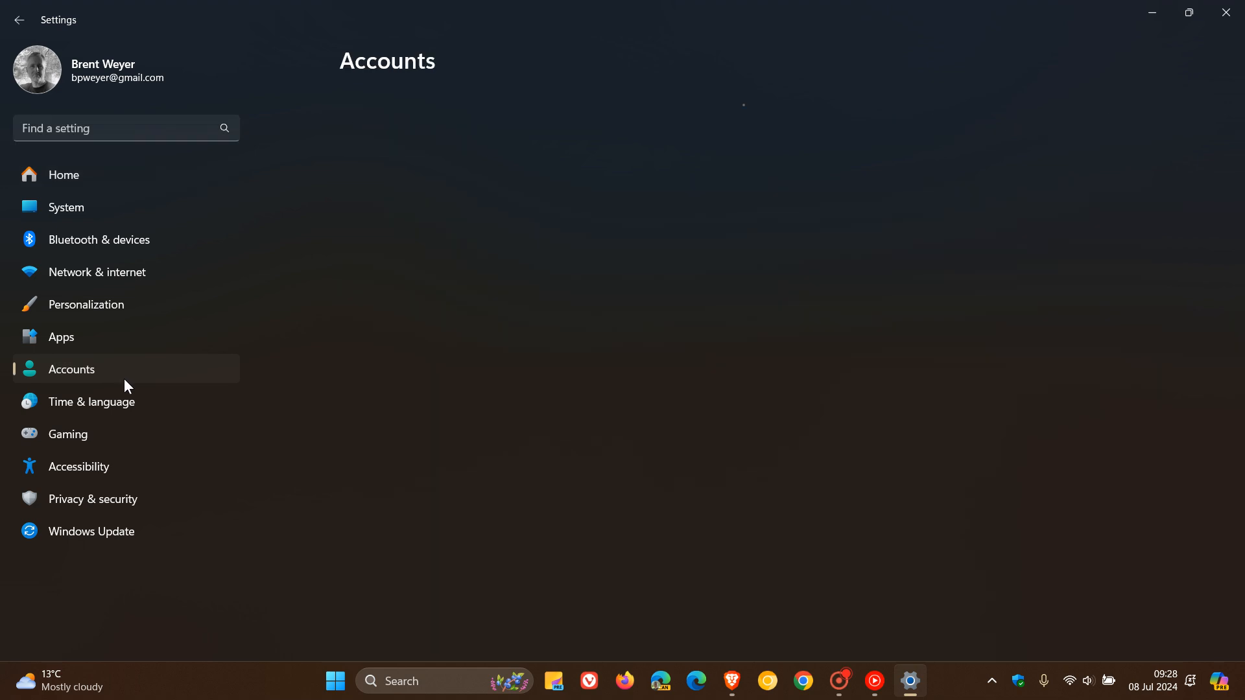
pyautogui.click(71, 368)
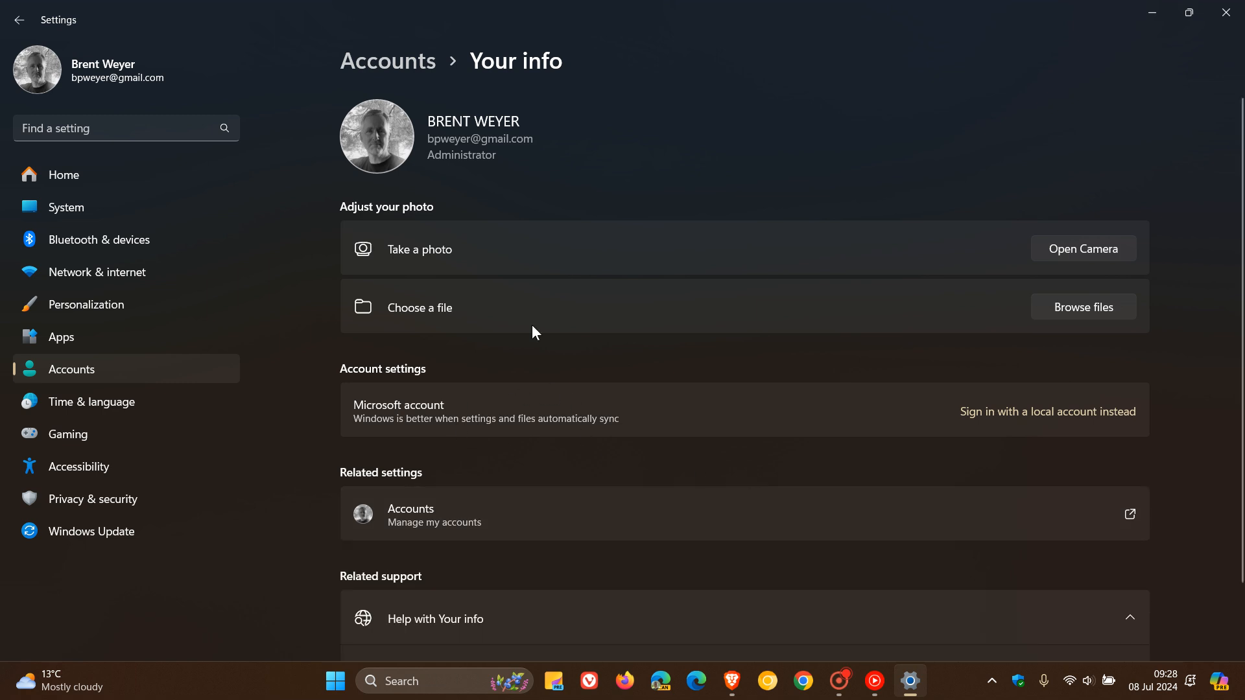
pyautogui.moveTo(968, 452)
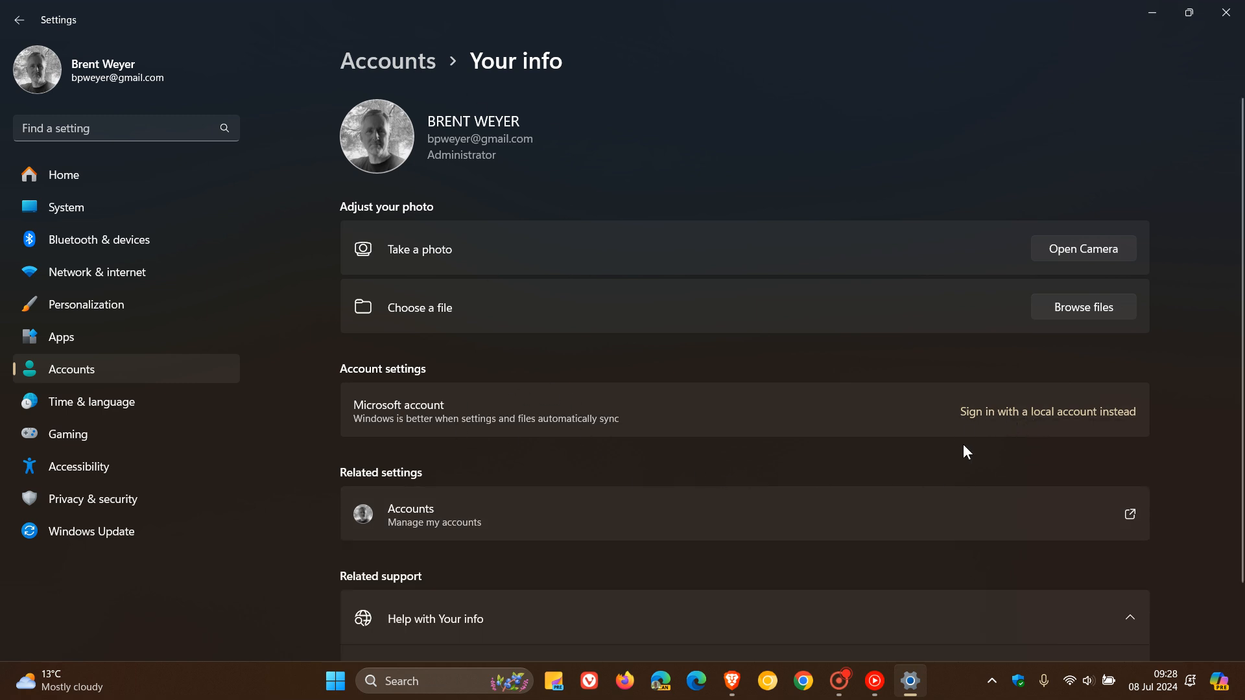
# Choose 'Sign in with a local account instead', showing the Switch to a local account dialog.
pyautogui.click(1048, 411)
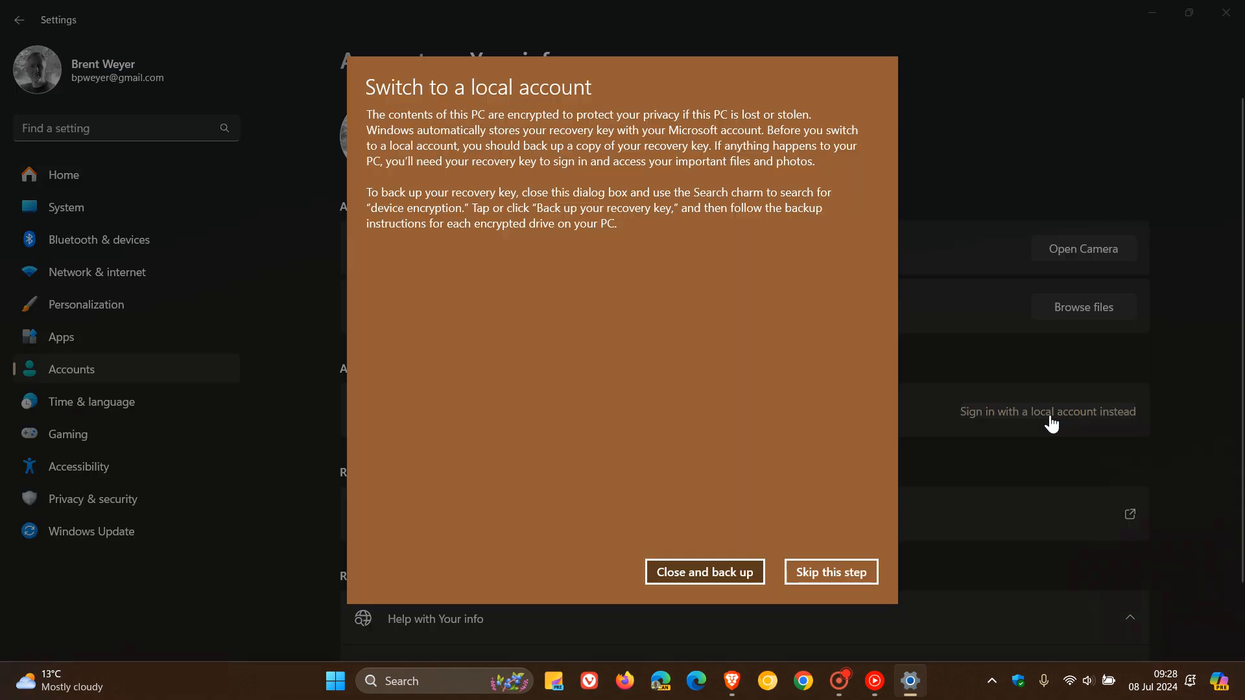
pyautogui.moveTo(768, 287)
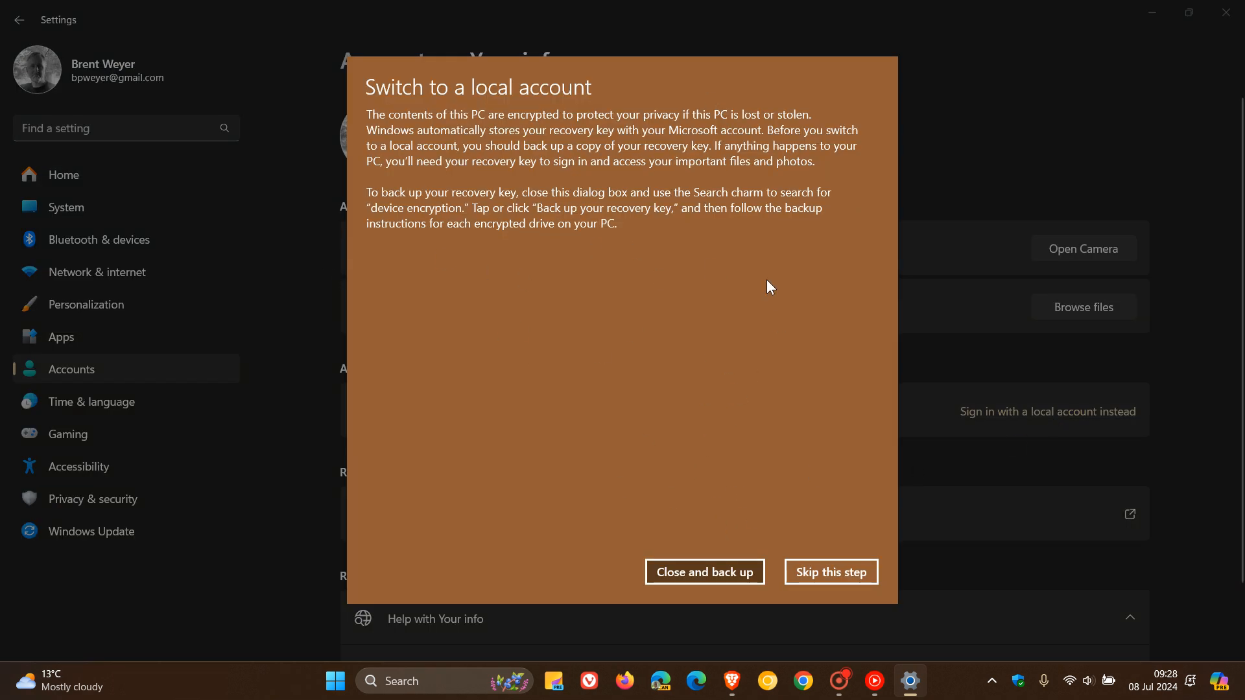
pyautogui.moveTo(704, 572)
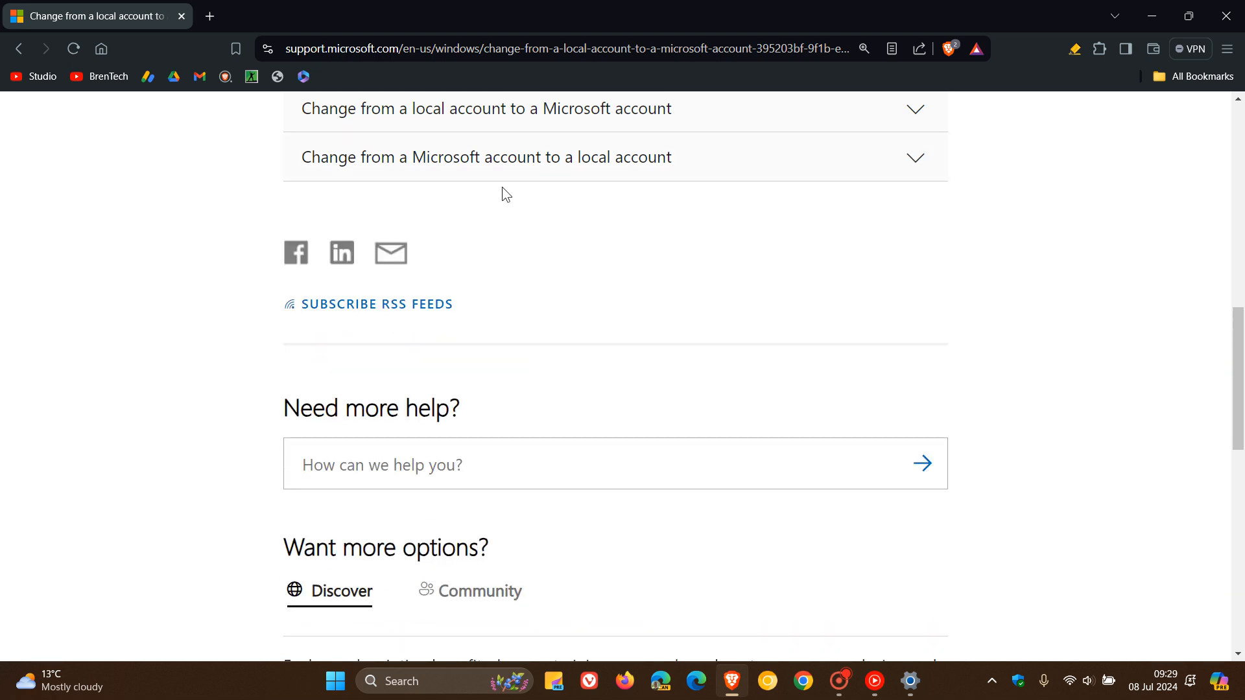
pyautogui.moveTo(1074, 243)
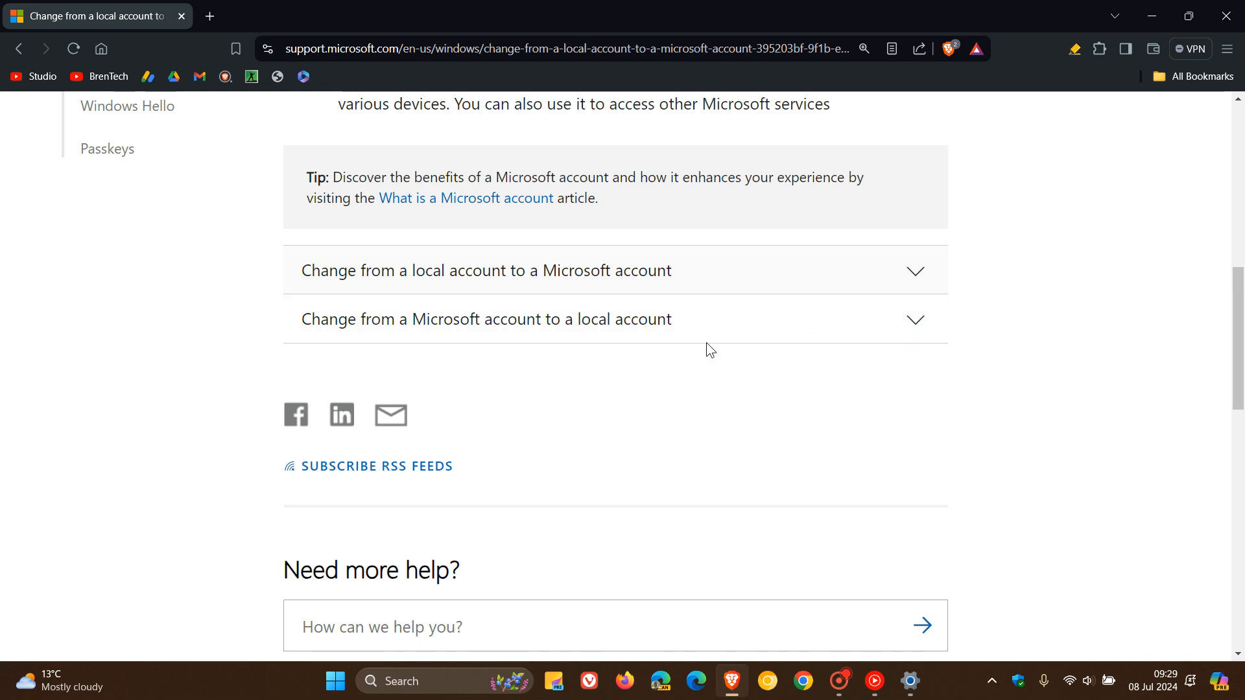
pyautogui.moveTo(1015, 426)
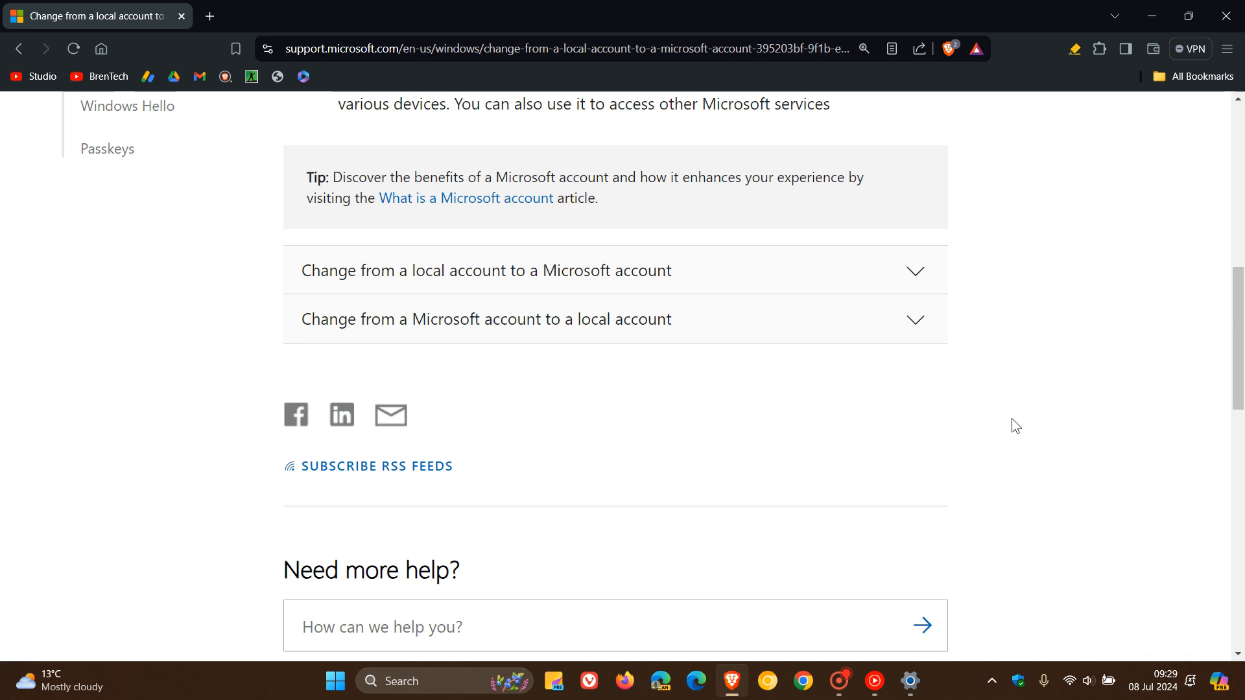
pyautogui.moveTo(1027, 252)
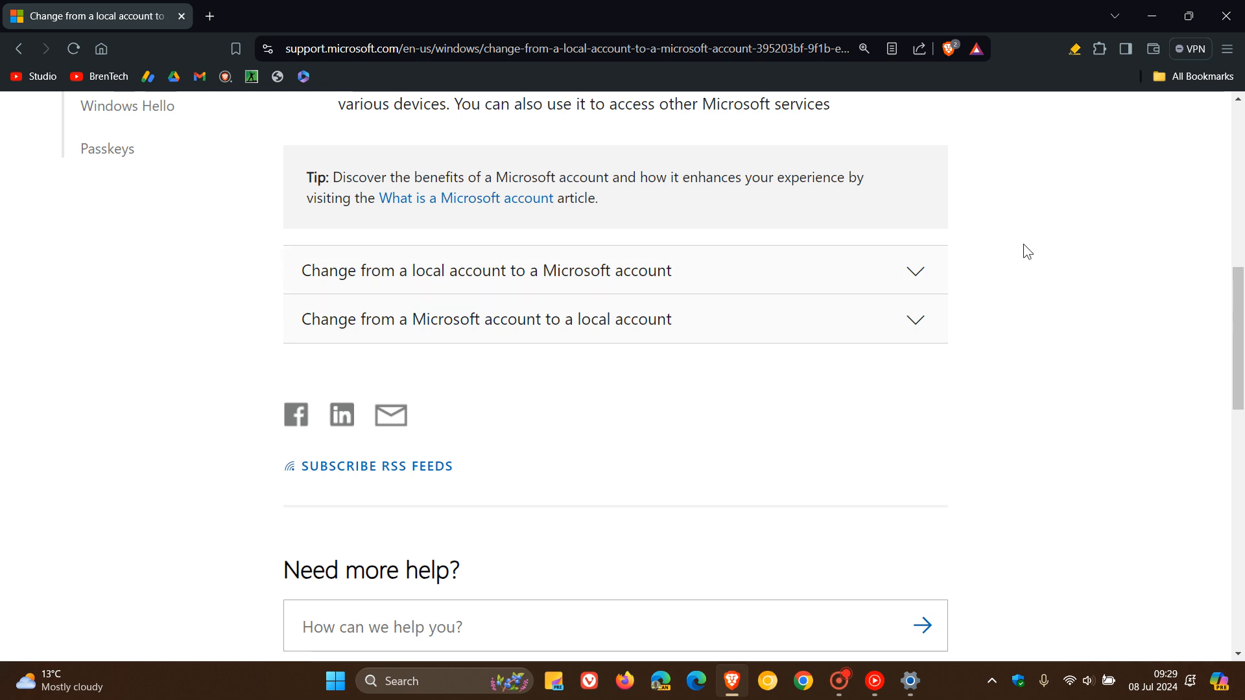
# Minimize the browser so the desktop shows.
pyautogui.click(1150, 16)
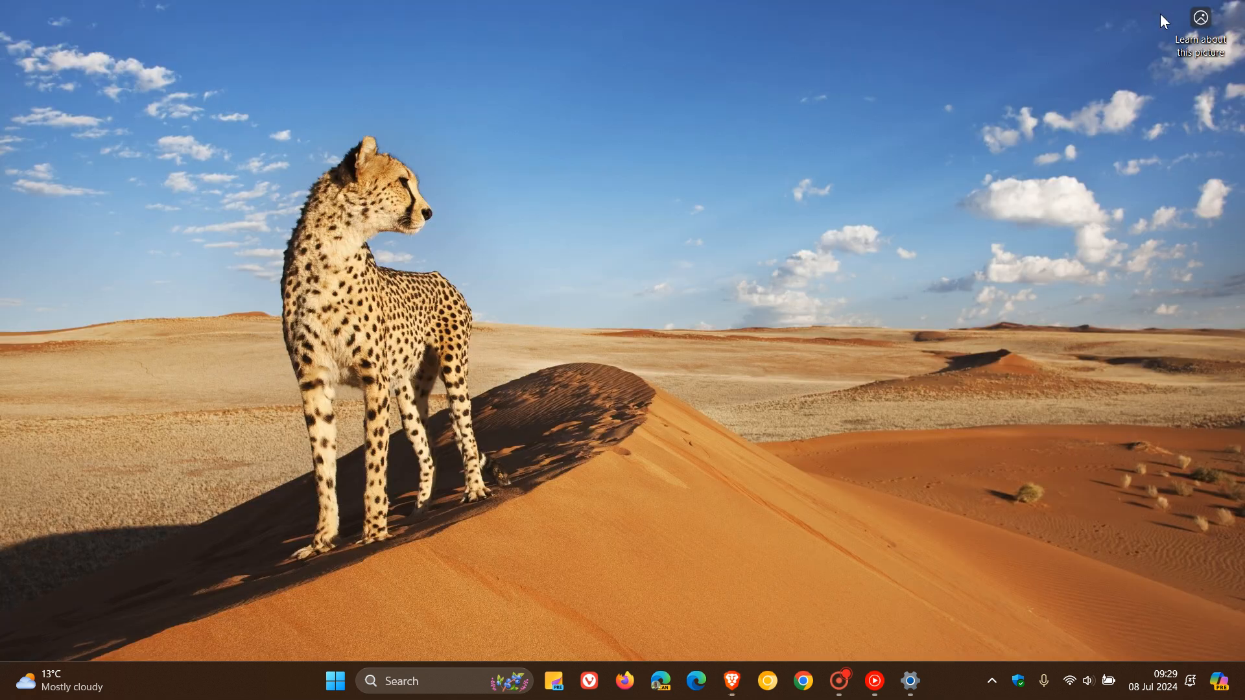
pyautogui.moveTo(850, 318)
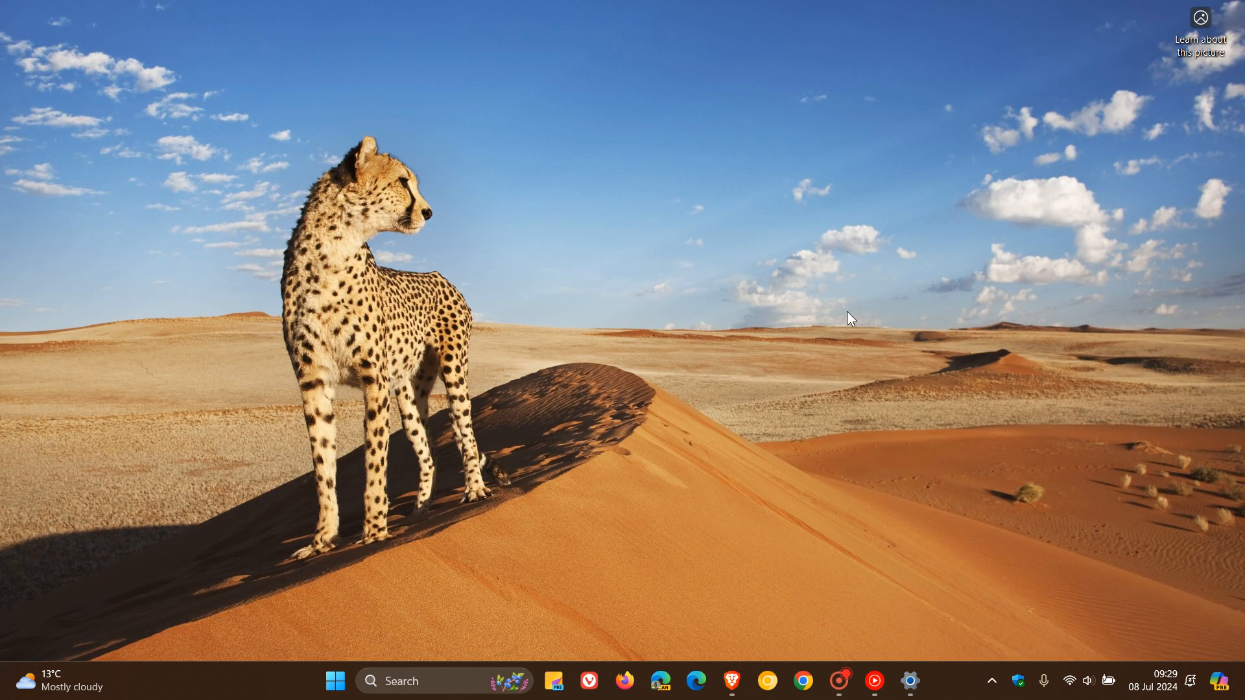